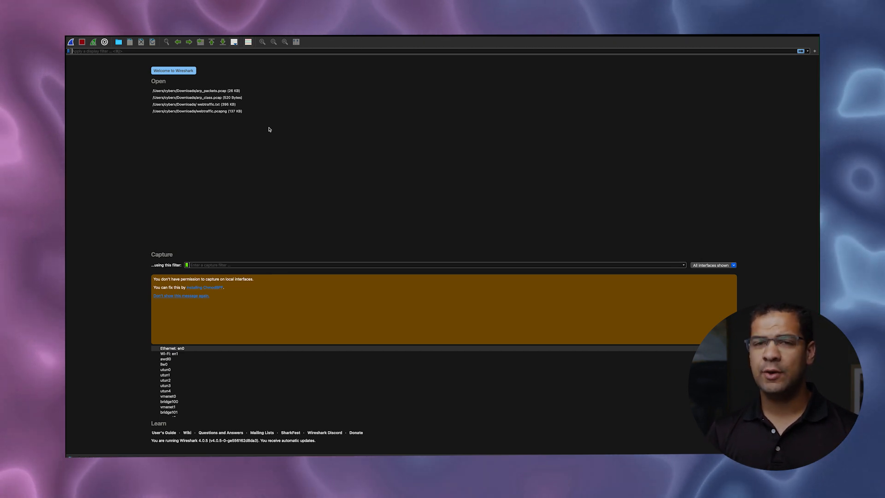
- Open arp_packets.pcap from the recent files list
{"action": "left_click", "coordinate": [110, 40]}
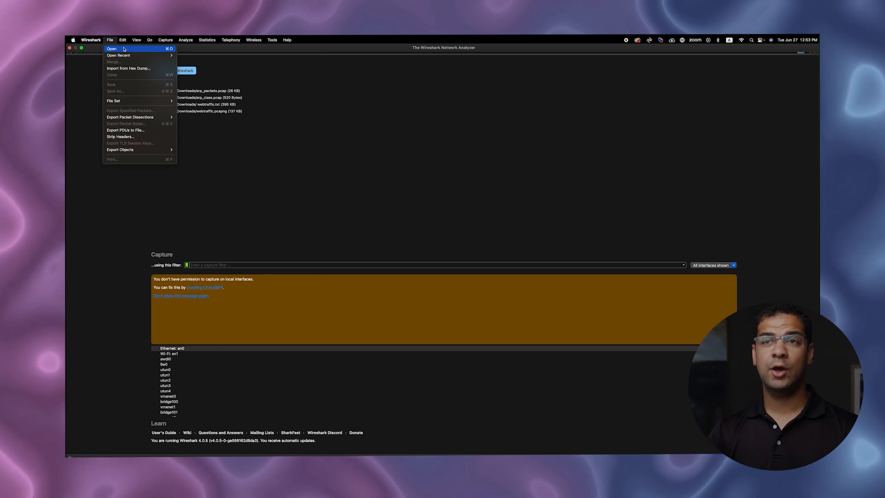
{"action": "mouse_move", "coordinate": [119, 55]}
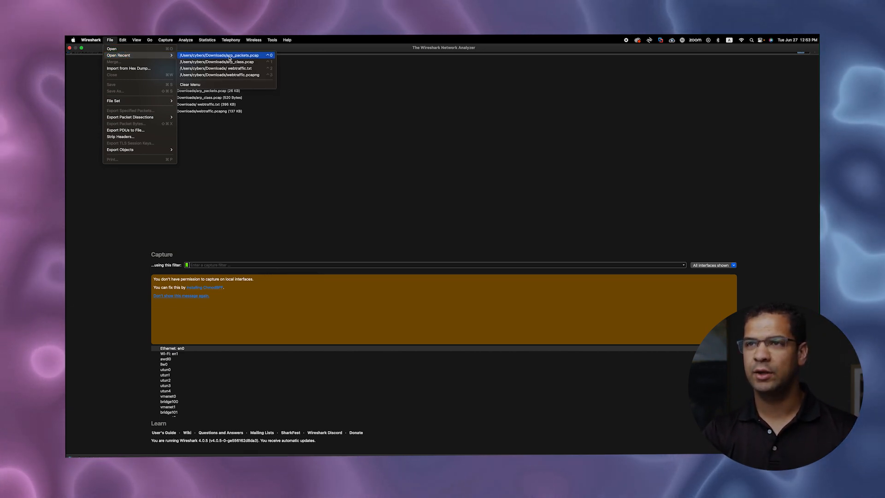
{"action": "left_click", "coordinate": [219, 55]}
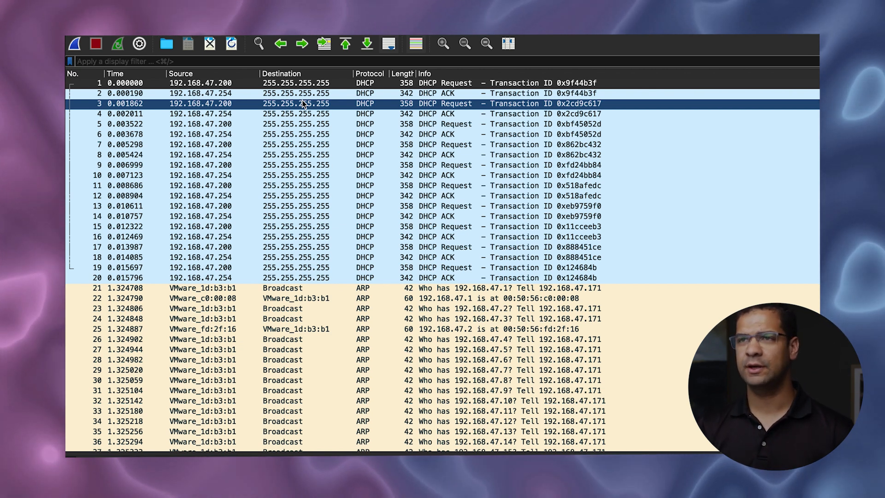
{"action": "left_click", "coordinate": [536, 176]}
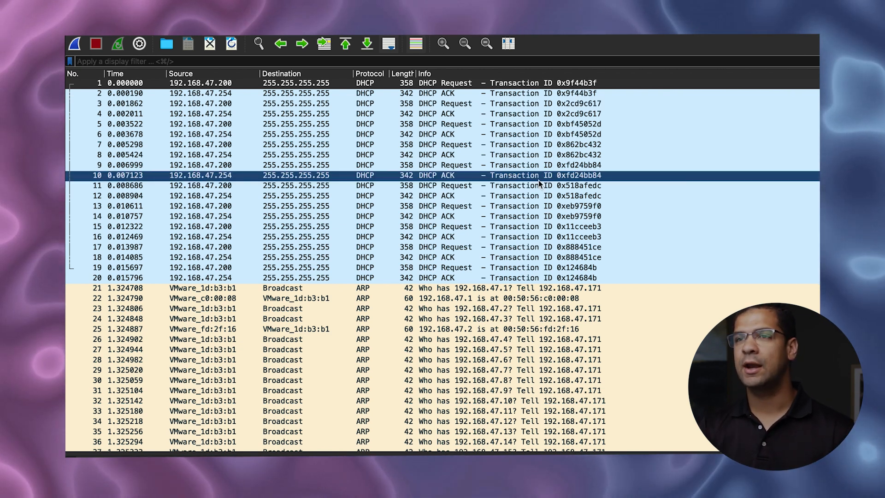
{"action": "left_click", "coordinate": [282, 288]}
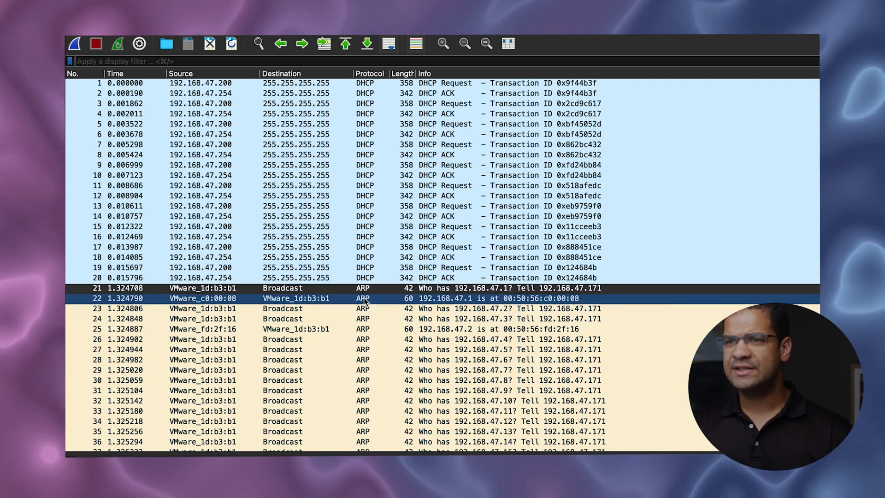
{"action": "left_click", "coordinate": [283, 287]}
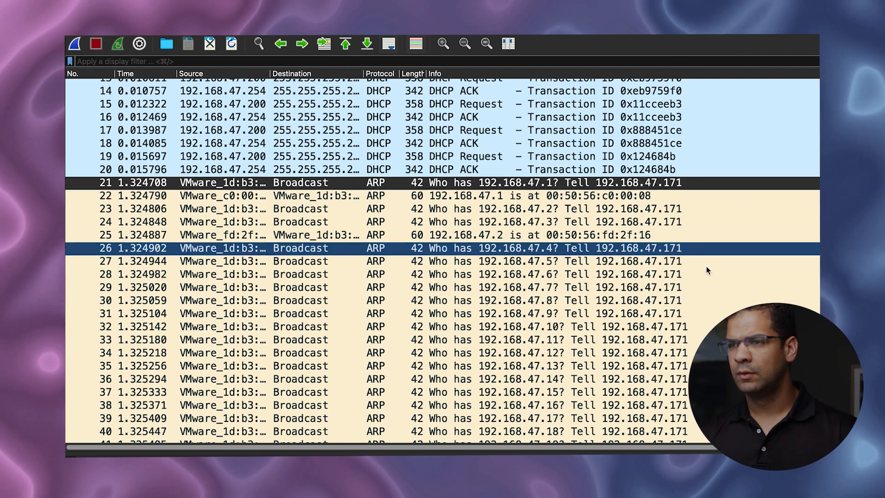
- Scroll past the ARP replies and begin typing 'arp' as a display filter
{"action": "scroll", "scroll_direction": "down", "scroll_amount": 3}
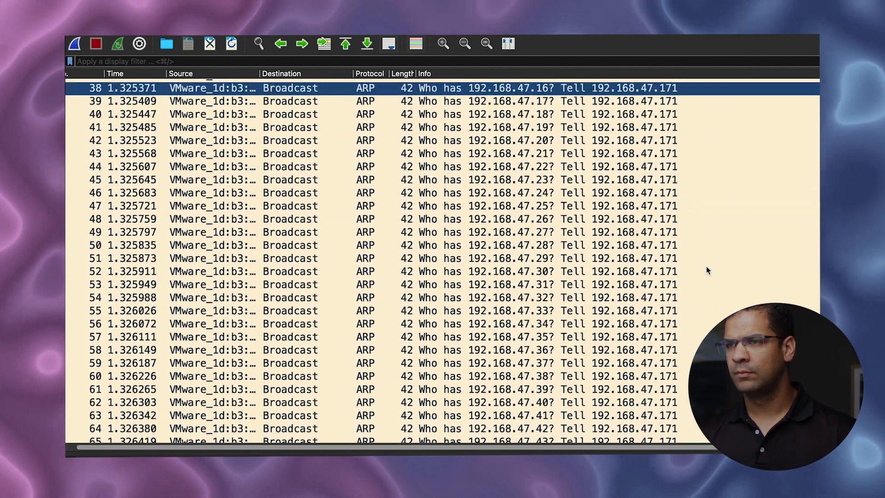
{"action": "scroll", "scroll_direction": "down", "scroll_amount": 3}
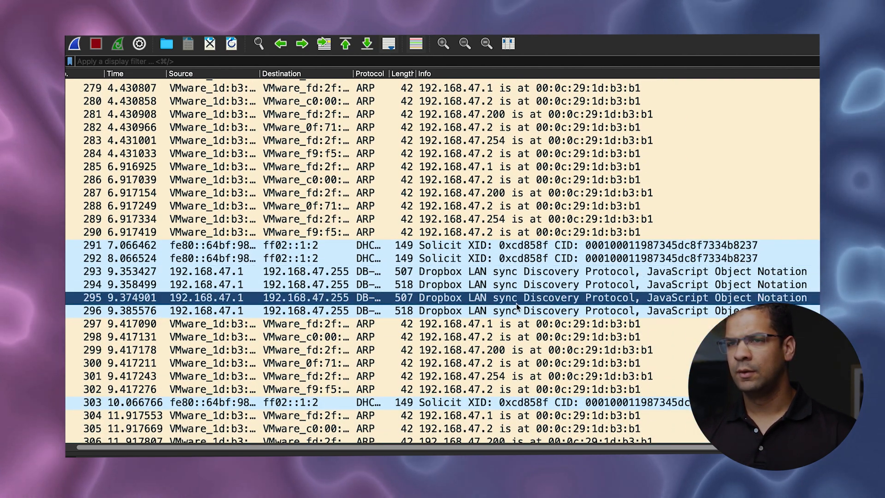
{"action": "left_click", "coordinate": [508, 324]}
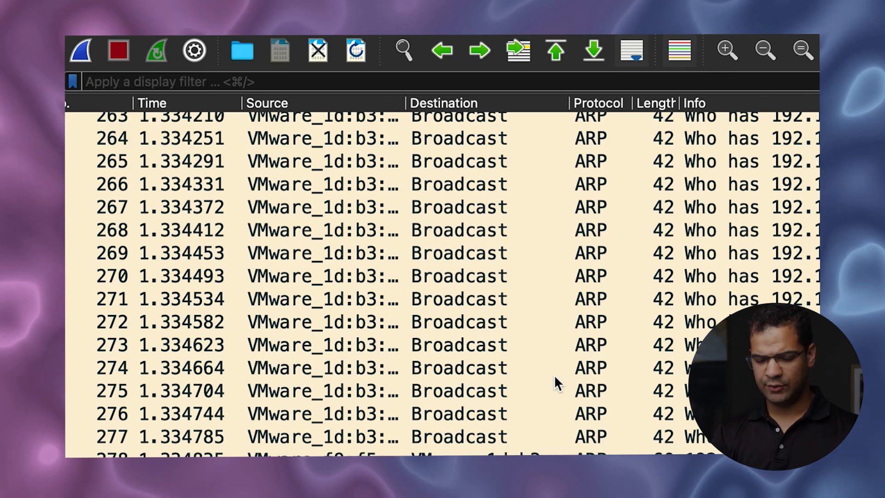
{"action": "type", "text": "arp"}
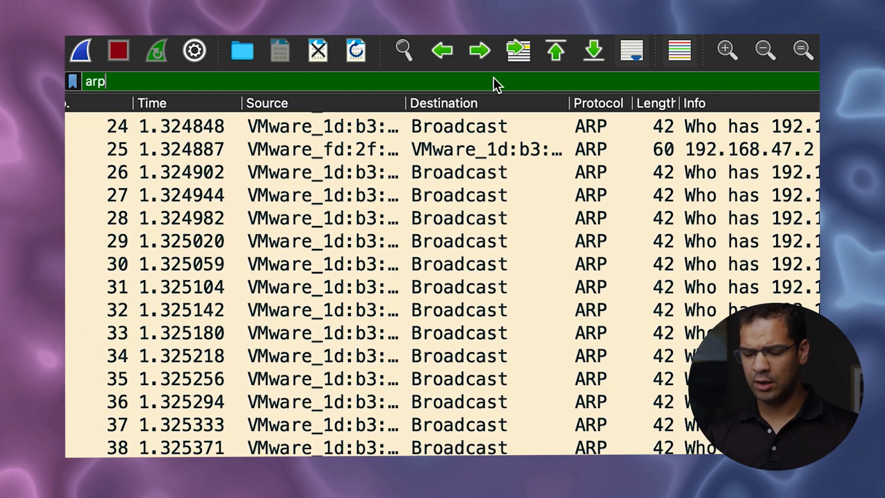
- Apply the arp.opcode == 1 autocomplete filter and inspect an ARP request packet
{"action": "type", "text": "."}
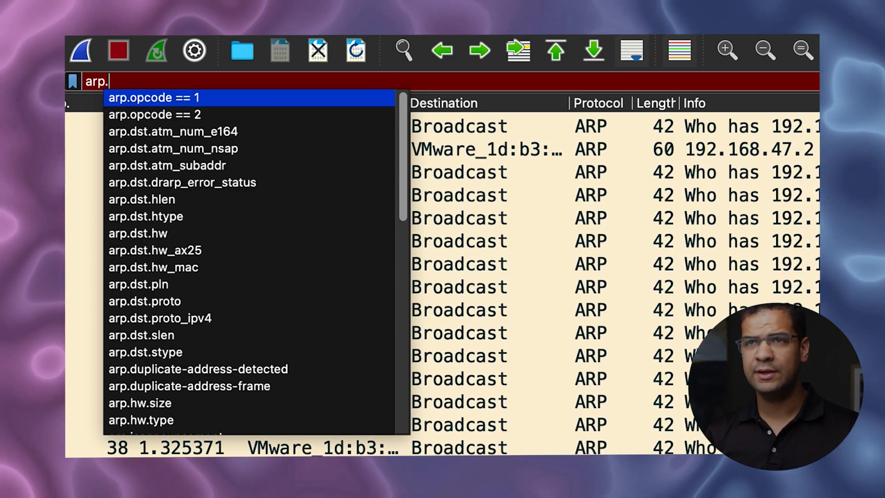
{"action": "left_click", "coordinate": [153, 97]}
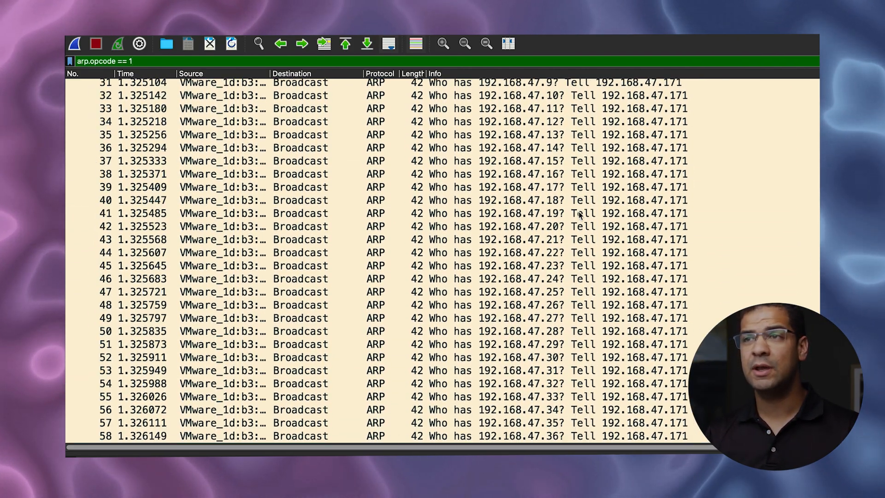
{"action": "left_click", "coordinate": [395, 202]}
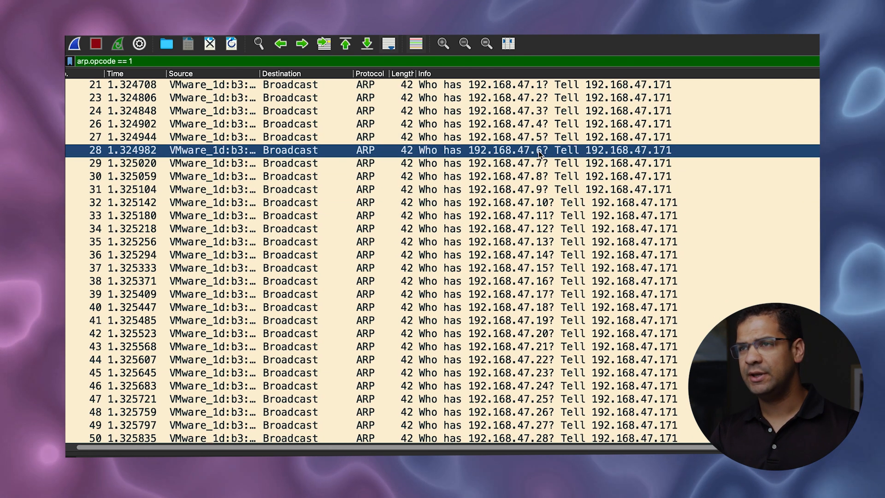
{"action": "left_click", "coordinate": [615, 320]}
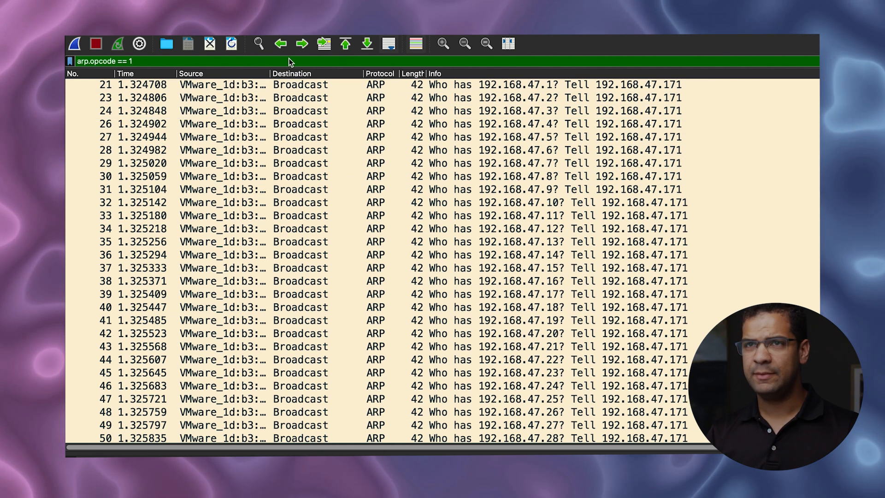
{"action": "key", "text": "BackSpace"}
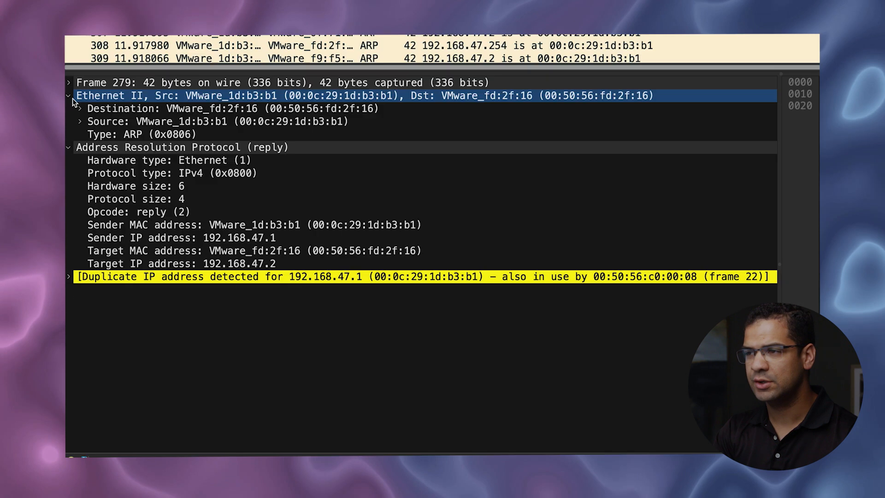
- Inspect frame 279's source MAC and expand the warning pointing to frame 22
{"action": "left_click", "coordinate": [67, 82]}
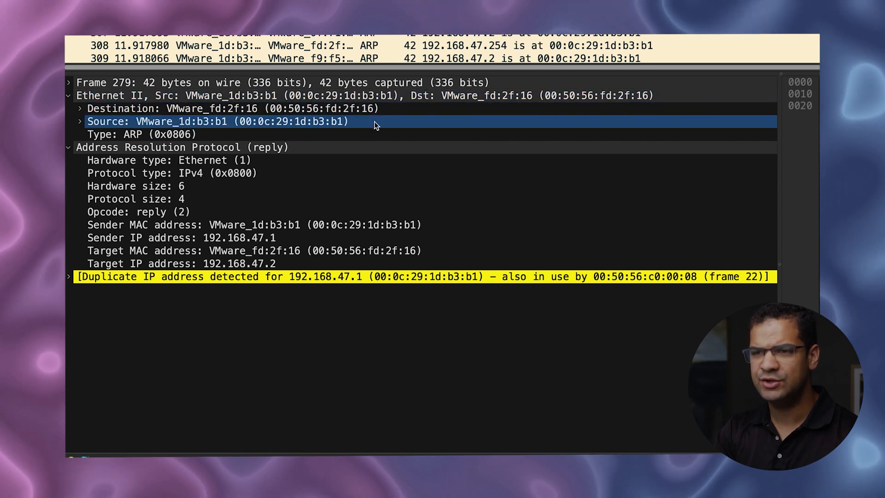
{"action": "mouse_move", "coordinate": [337, 125]}
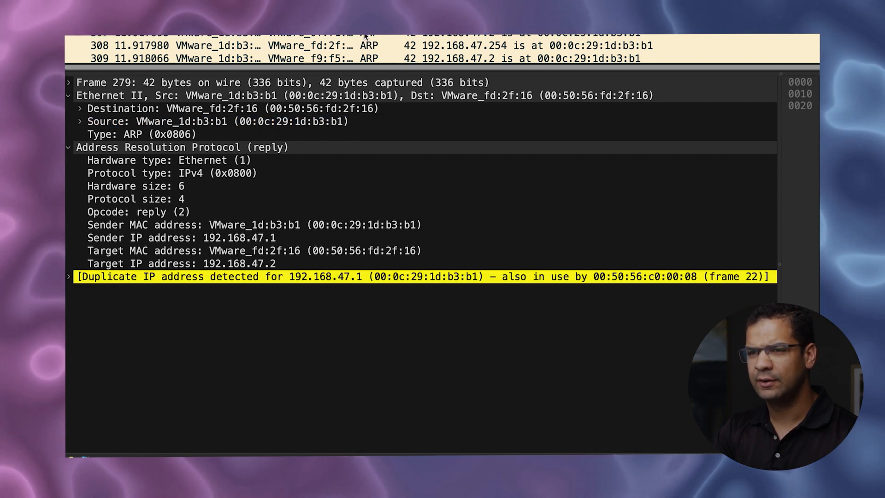
{"action": "left_click", "coordinate": [217, 121]}
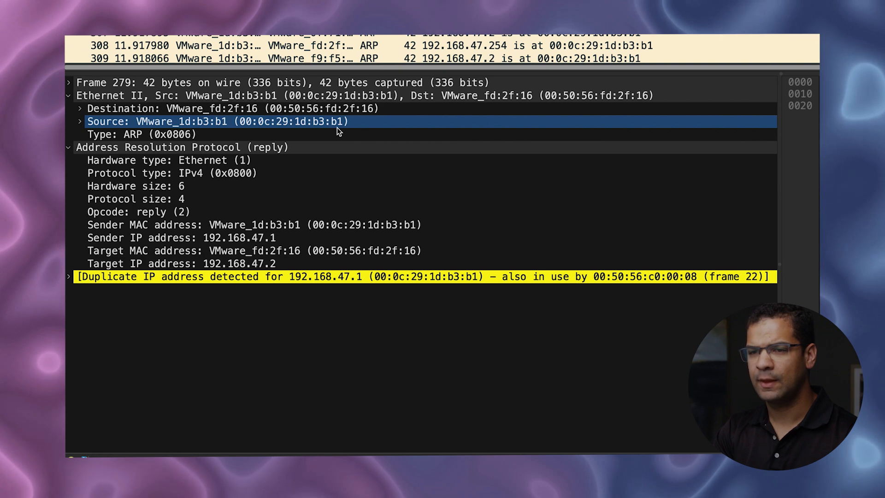
{"action": "left_click", "coordinate": [69, 277]}
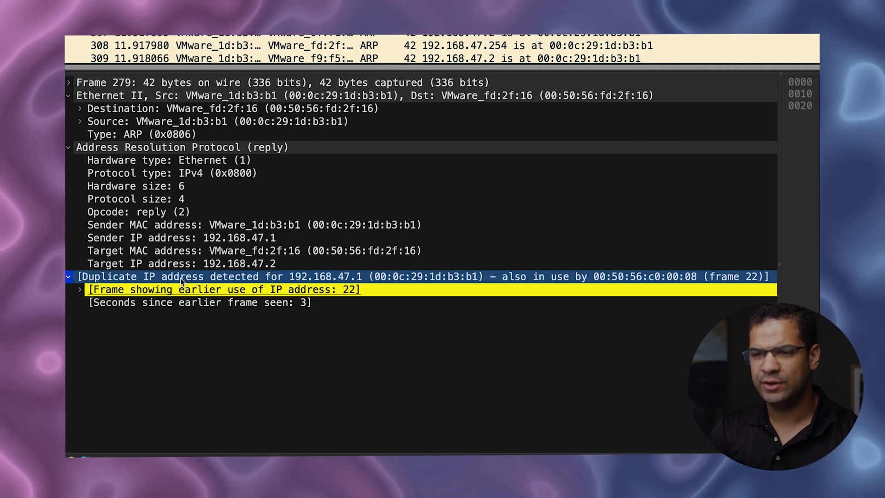
{"action": "mouse_move", "coordinate": [319, 284]}
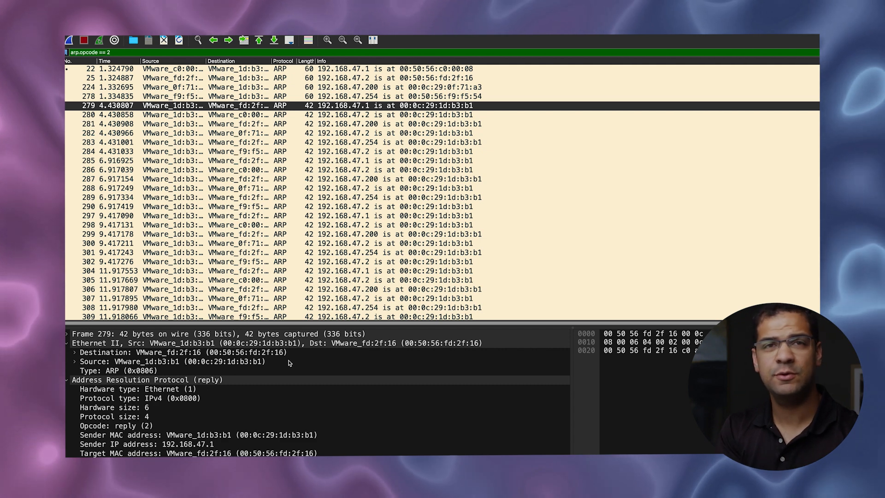
{"action": "mouse_move", "coordinate": [545, 318]}
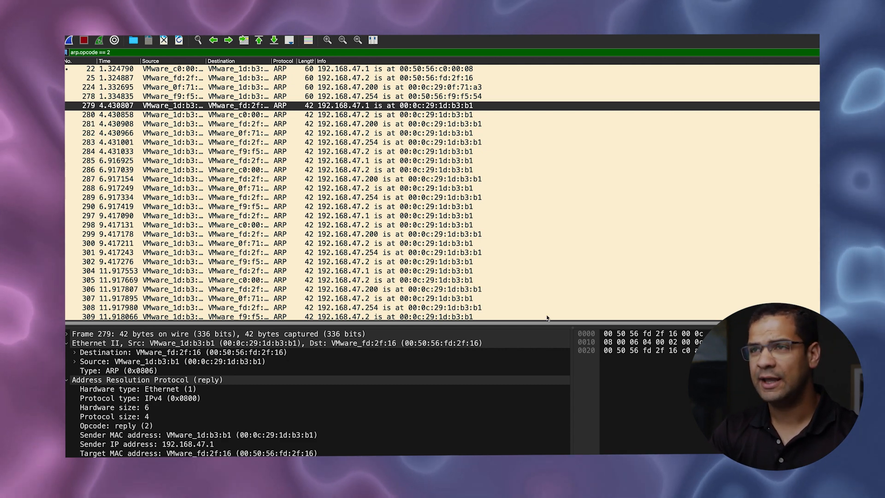